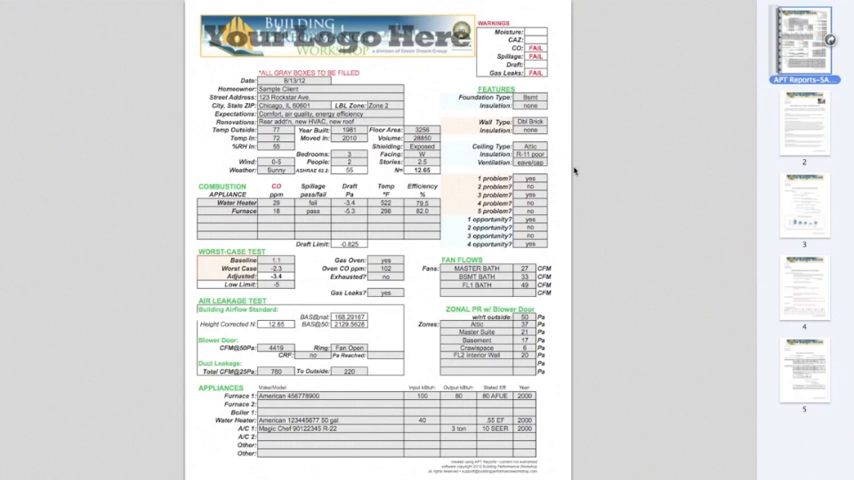
# Step: Jump to page 3 of the PDF, the Airflow & Pressure Testing results with the Connection to Outdoors chart
pyautogui.click(803, 116)
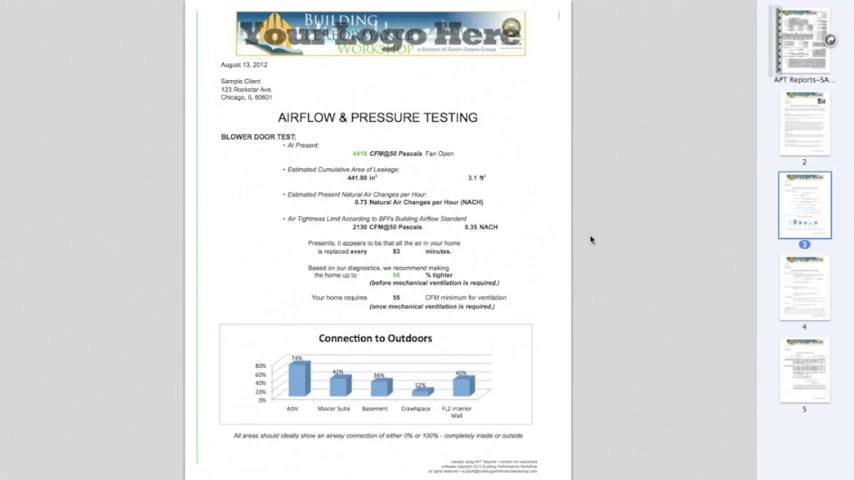
# Step: Jump to page 2 of the PDF, the Opportunities for Improvement summary
pyautogui.click(802, 123)
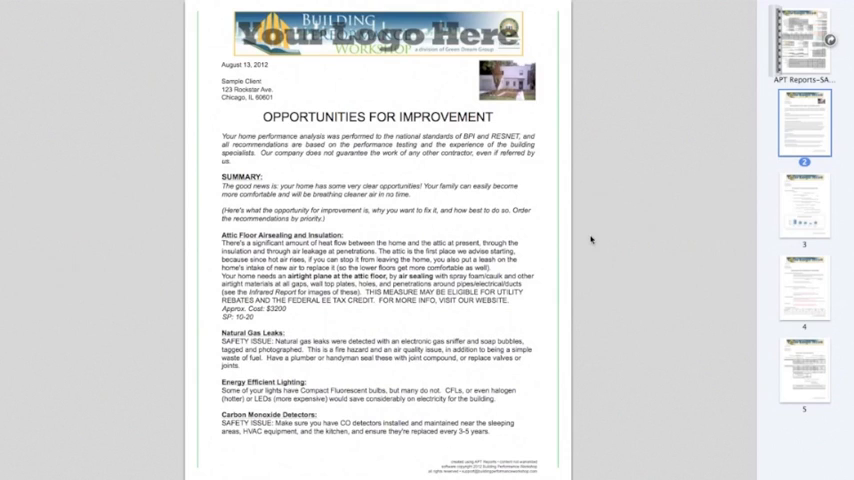
pyautogui.click(804, 205)
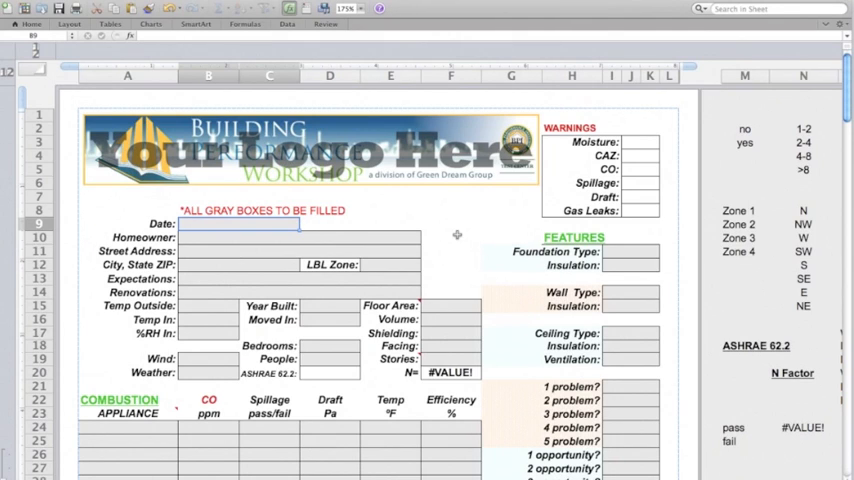
pyautogui.moveTo(305, 225)
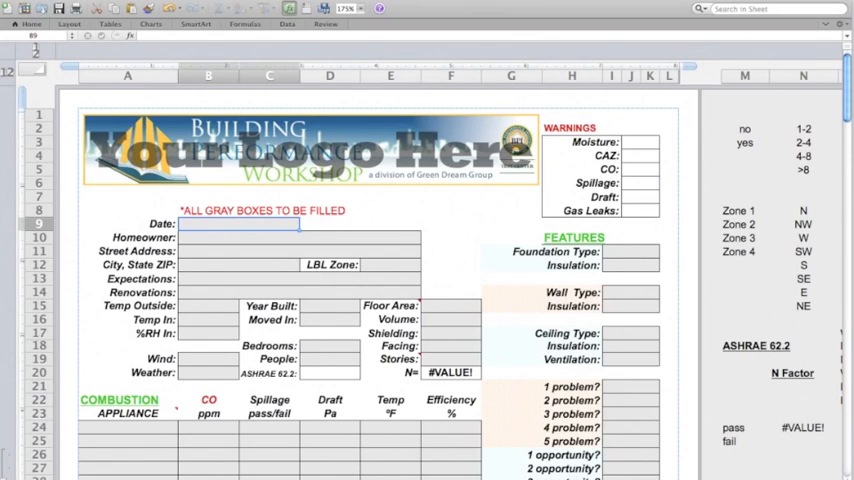
pyautogui.moveTo(155, 357)
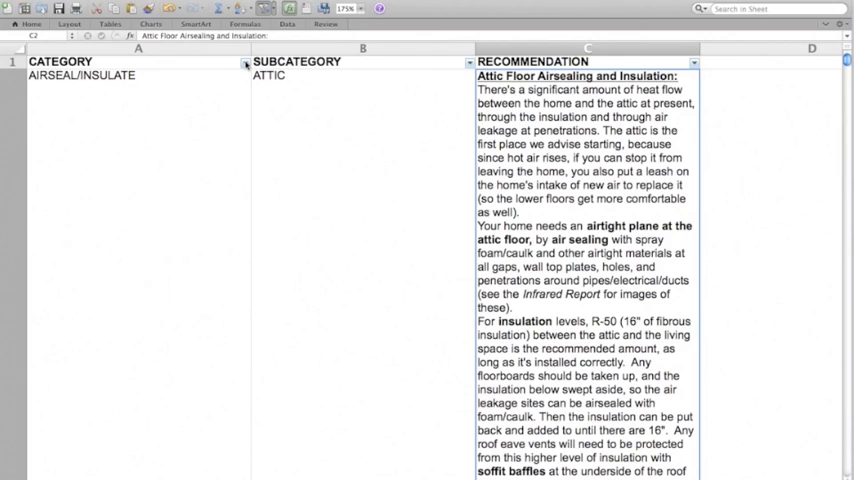
# Step: Scroll the recommendations table to the ARCH moisture, ELECTRICAL lighting and HVAC CO/gas leak rows
pyautogui.click(245, 62)
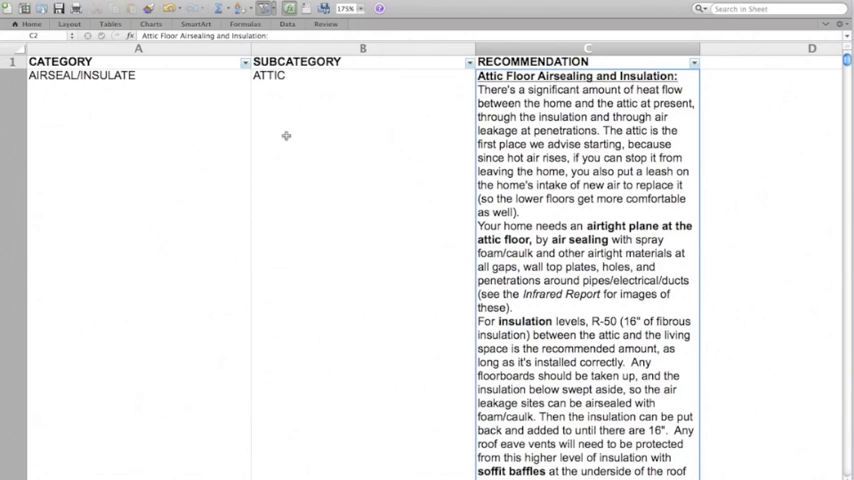
pyautogui.moveTo(378, 162)
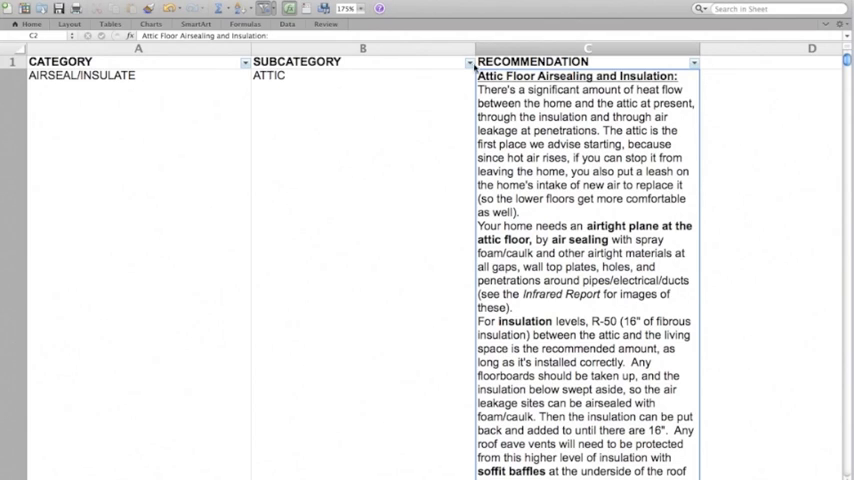
pyautogui.click(469, 62)
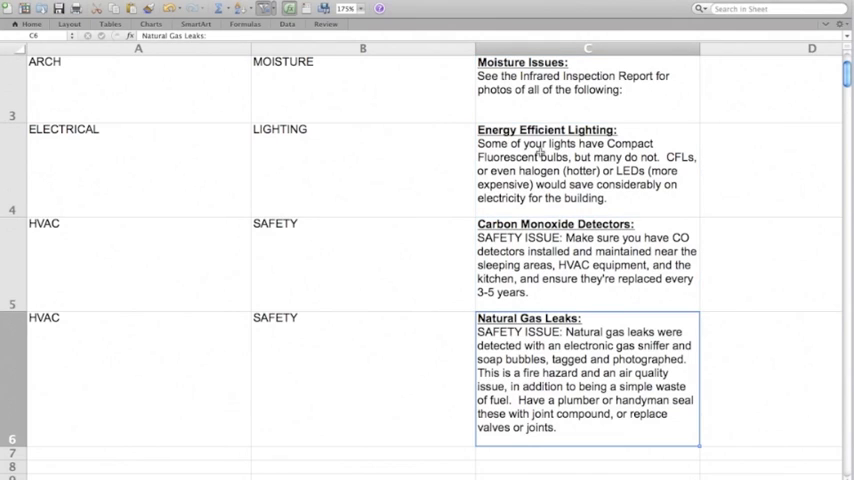
pyautogui.moveTo(564, 358)
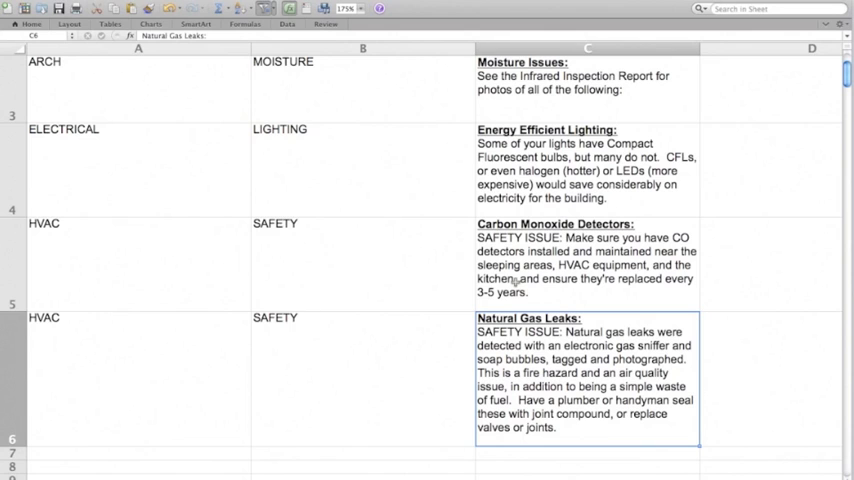
pyautogui.moveTo(418, 395)
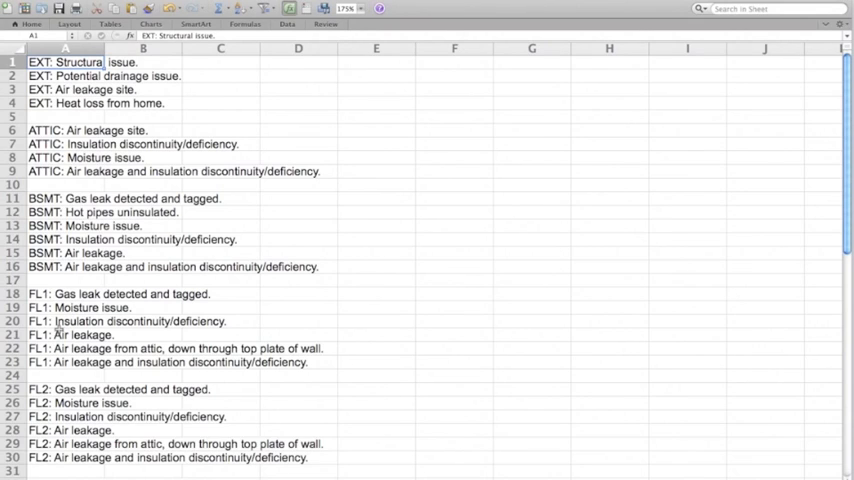
# Step: Switch to the sheet listing the EXT, ATTIC, BSMT, FL1 and FL2 issue statements
pyautogui.click(64, 293)
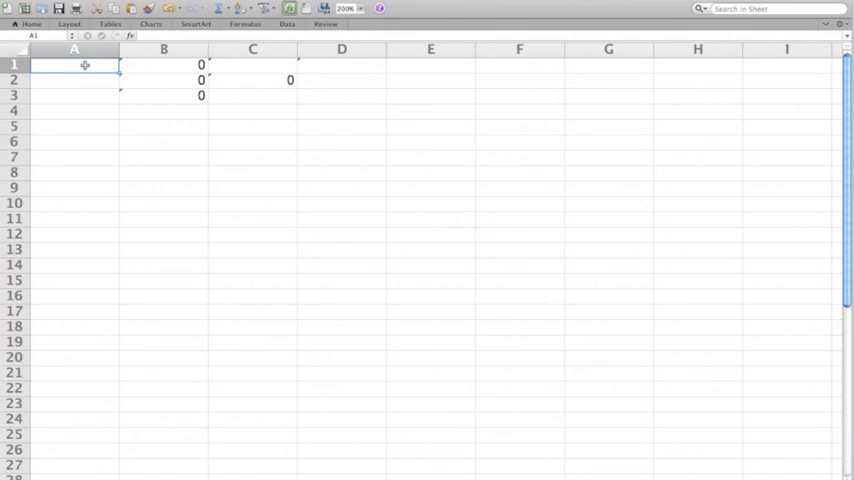
# Step: Enter 1 in A1, then formulas =A1, =(A1*7.5)+(B2*0.01) and =IF(A1>0,A1," ") to demonstrate cell references
pyautogui.write('1')
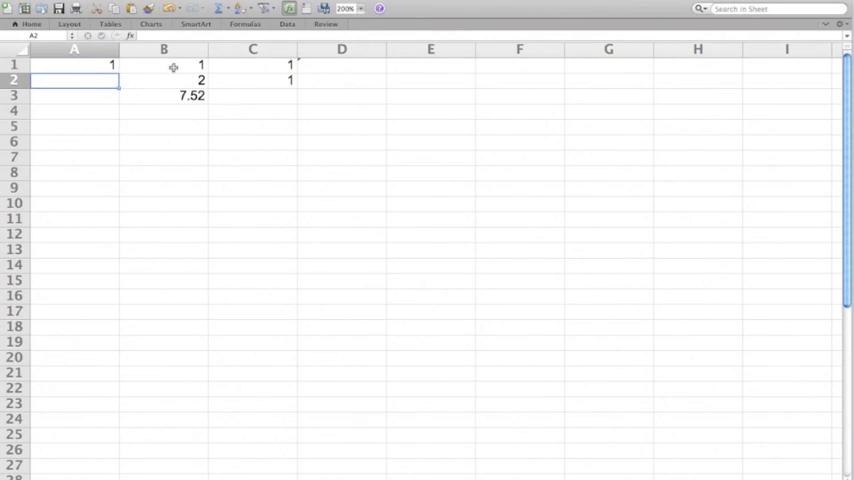
pyautogui.write('=A1*')
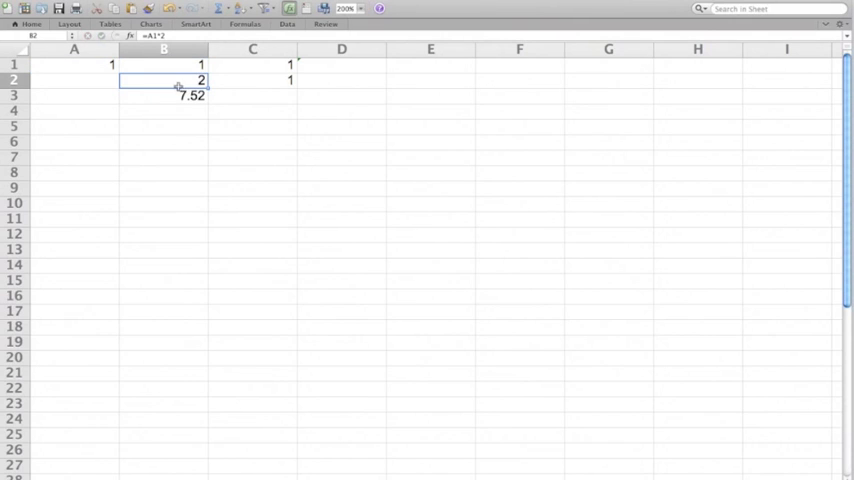
pyautogui.write('=(A1*7.5)+(B2*0.01)')
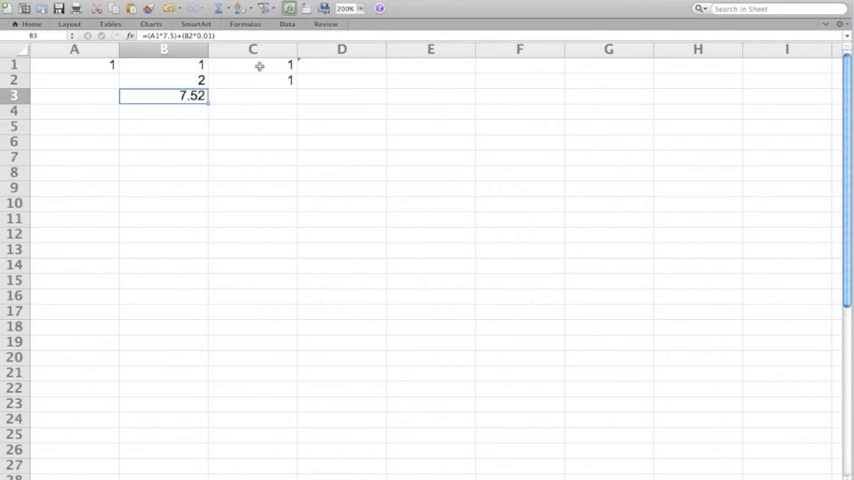
pyautogui.write('=IF(A1>0,A1," ")')
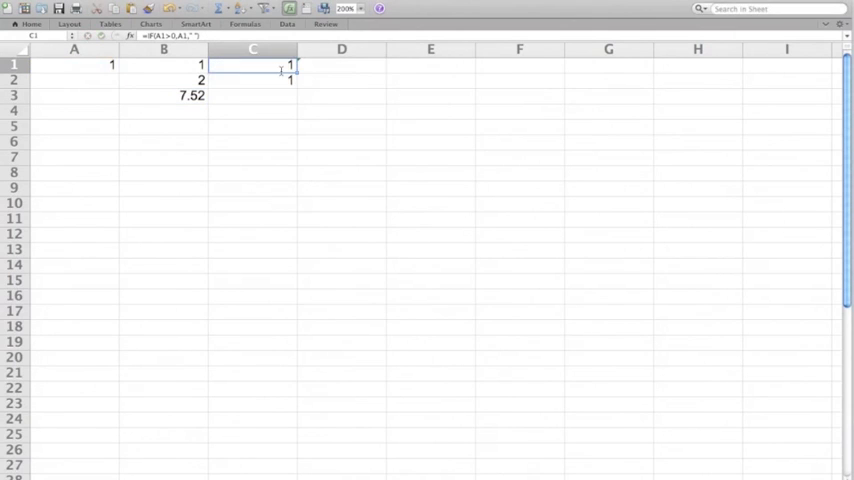
pyautogui.moveTo(274, 124)
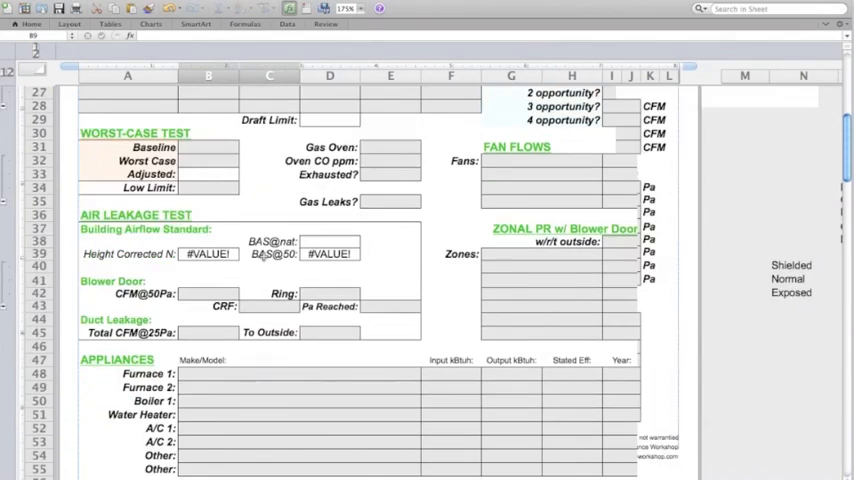
pyautogui.scroll(-3)
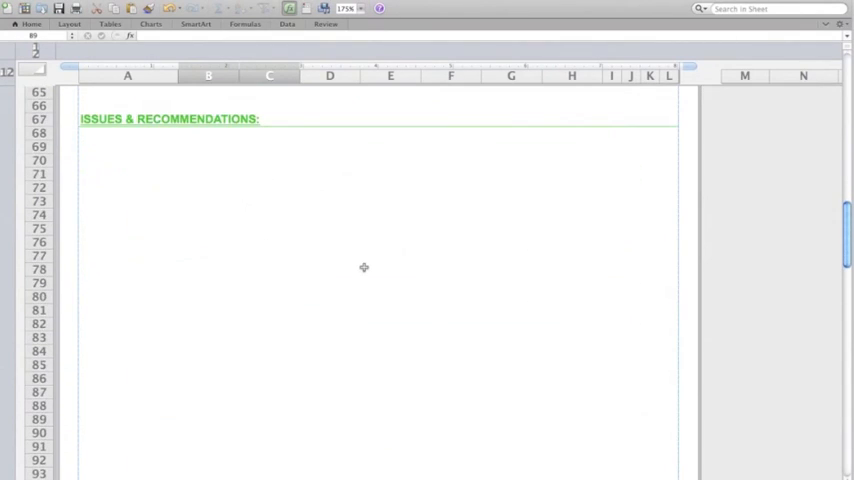
pyautogui.scroll(-3)
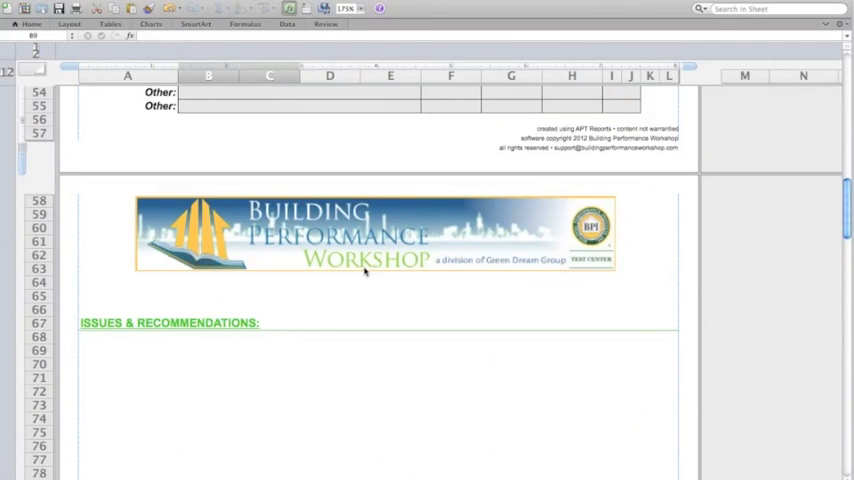
pyautogui.scroll(-3)
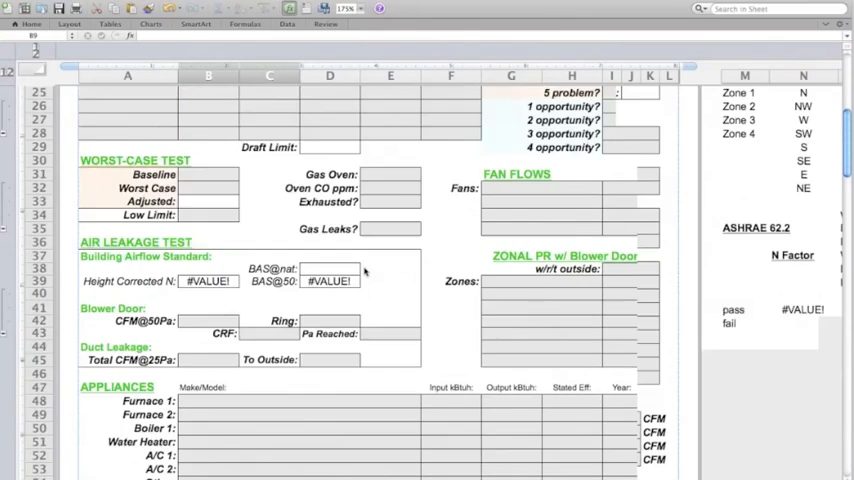
pyautogui.scroll(3)
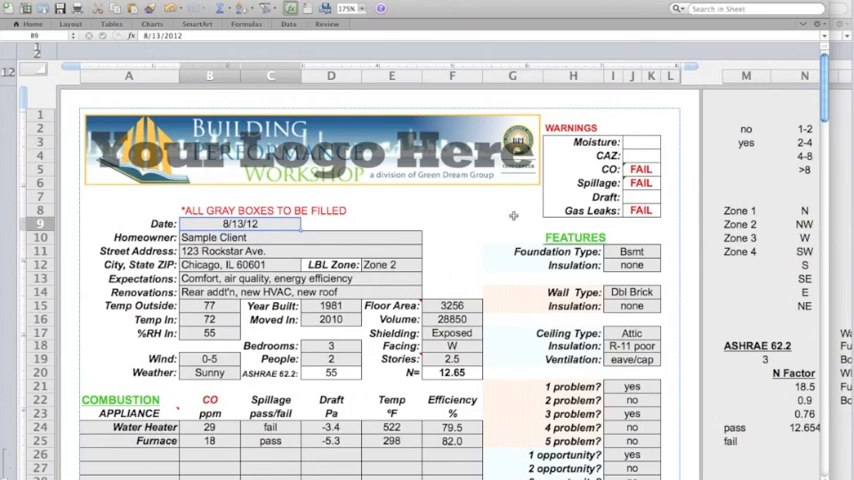
# Step: Scroll through the sample FIELD DATA sheet's water heater and furnace combustion entries
pyautogui.scroll(-3)
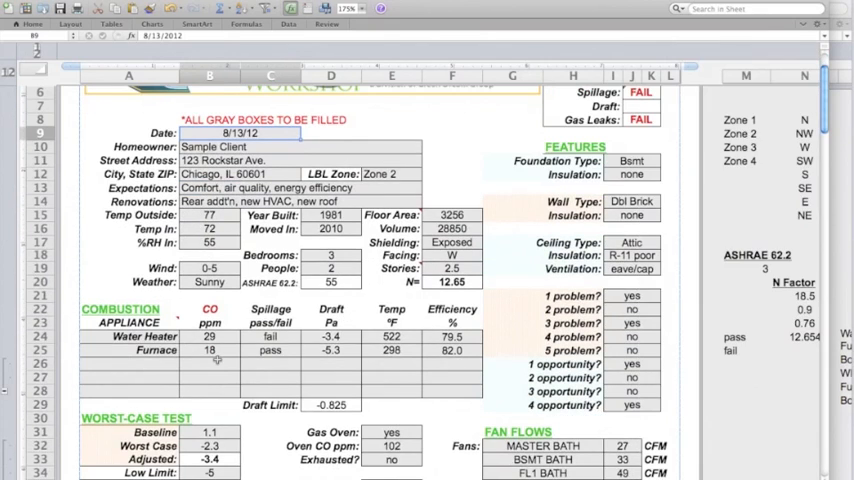
pyautogui.scroll(3)
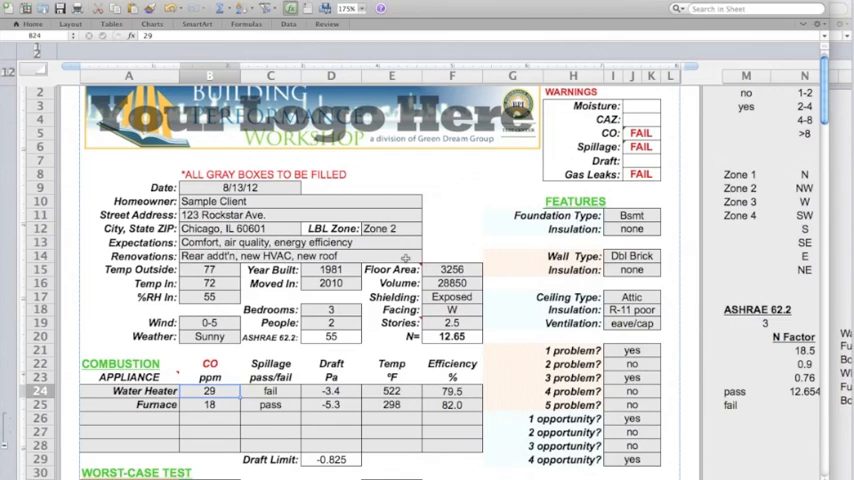
pyautogui.moveTo(395, 269)
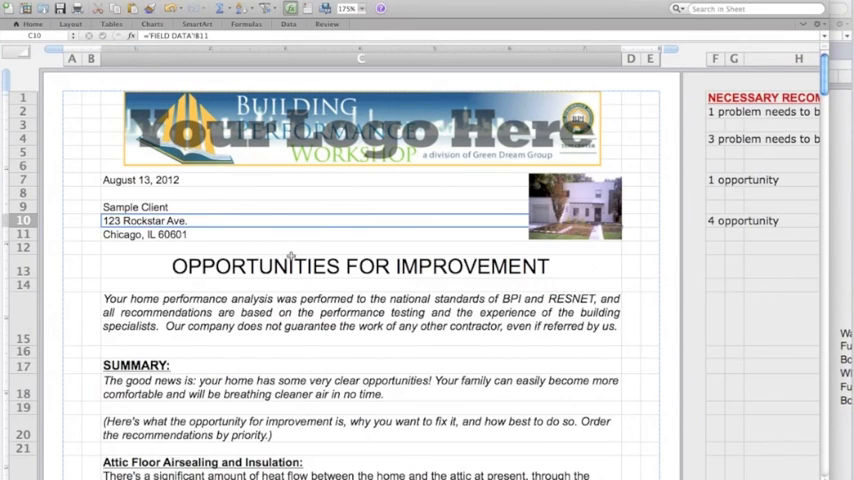
pyautogui.moveTo(410, 262)
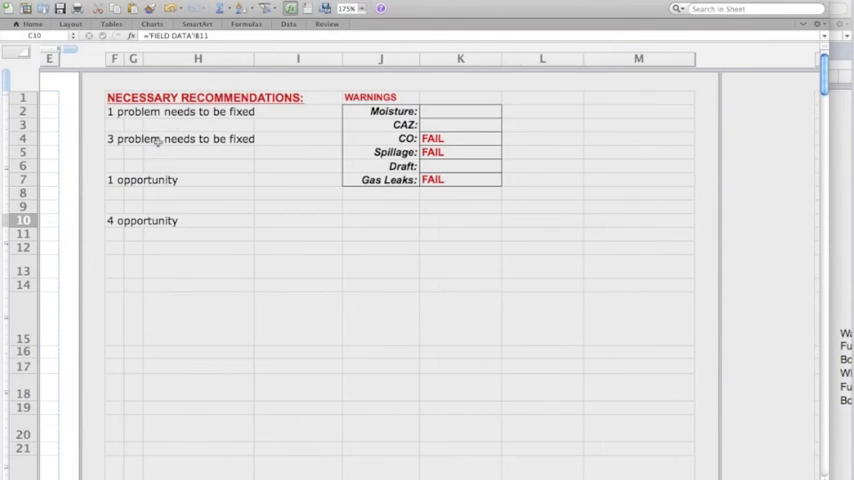
pyautogui.moveTo(146, 155)
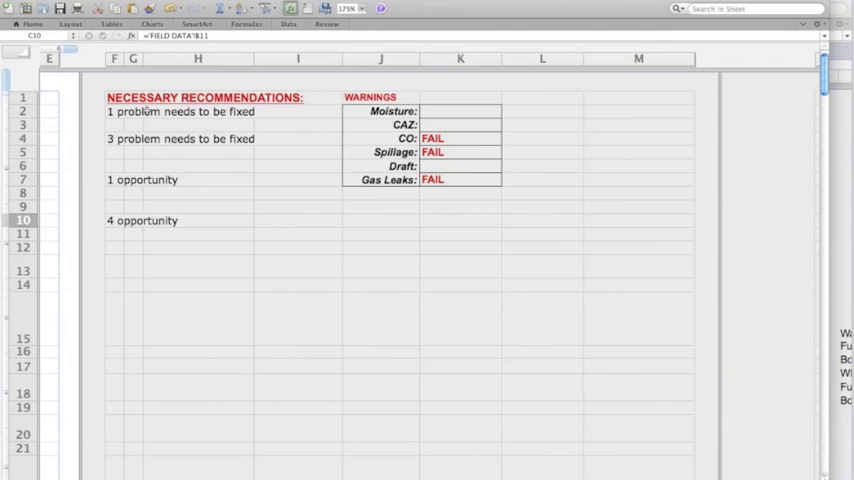
pyautogui.moveTo(117, 188)
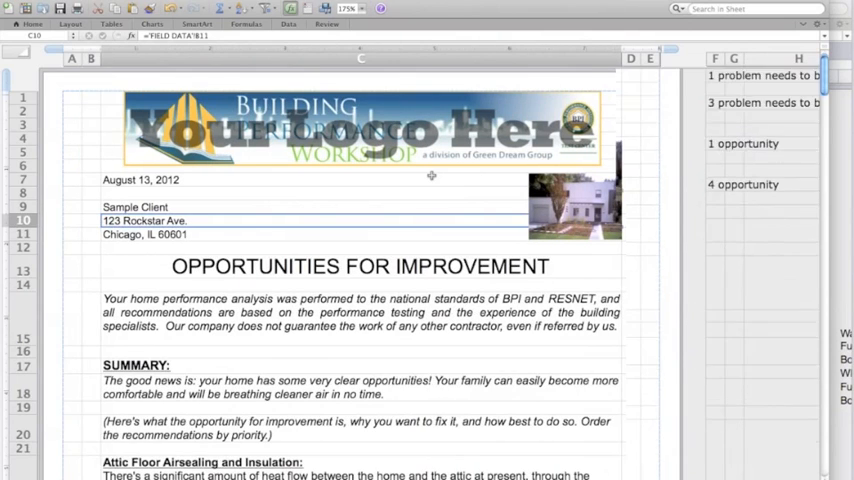
# Step: Scroll down the sample OPPORTUNITIES report toward the Utility Bill Analysis section
pyautogui.scroll(-3)
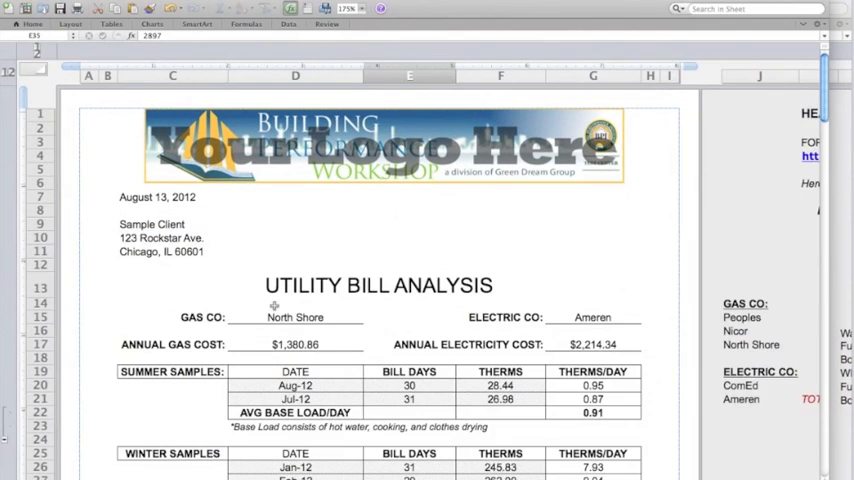
# Step: Pan across the Utility Bill Analysis and move to the Airflow & Pressure Testing report with 4419 CFM@50 results
pyautogui.hscroll(3)
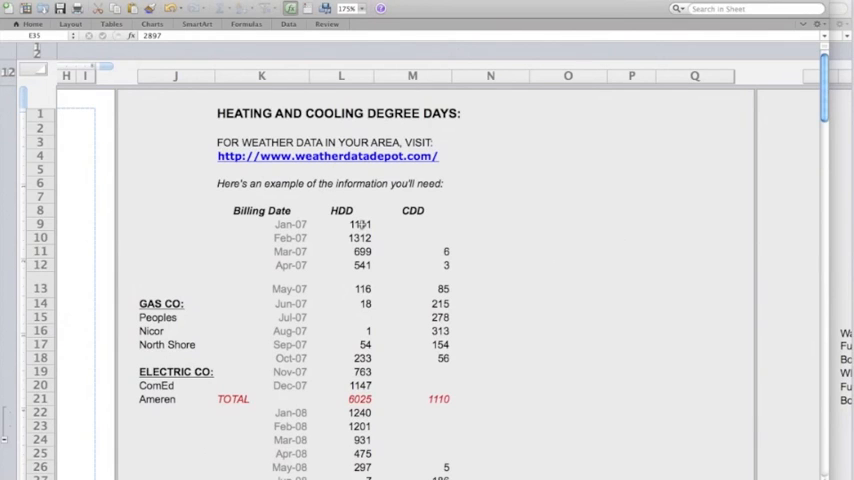
pyautogui.hscroll(-3)
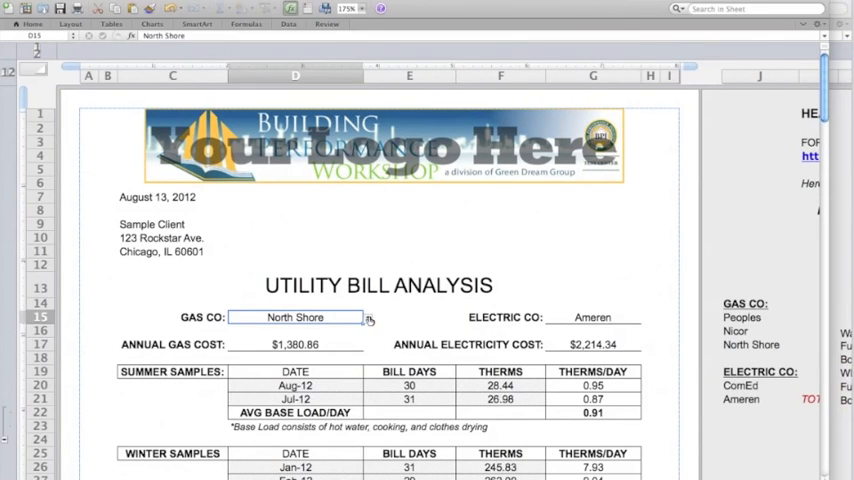
pyautogui.click(368, 317)
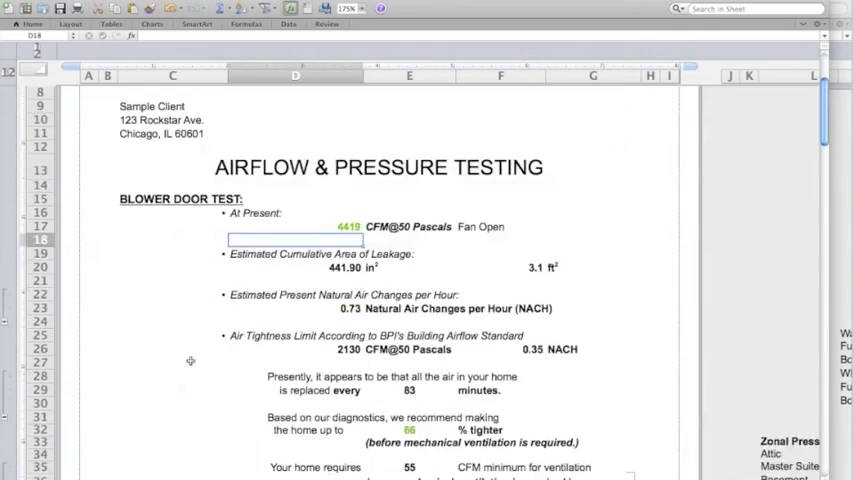
# Step: Scroll down to the Connection to Outdoors chart showing Attic 74%, Master Suite 42%, Crawlspace 12%
pyautogui.scroll(-3)
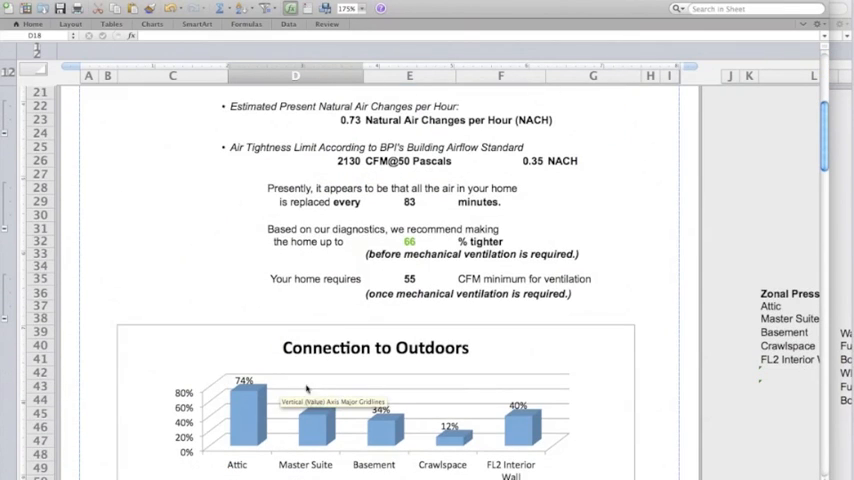
pyautogui.scroll(-3)
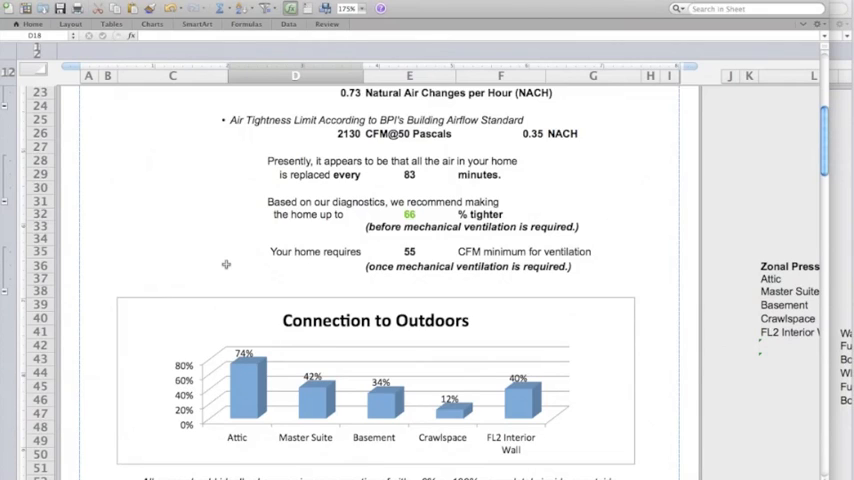
pyautogui.moveTo(240, 390)
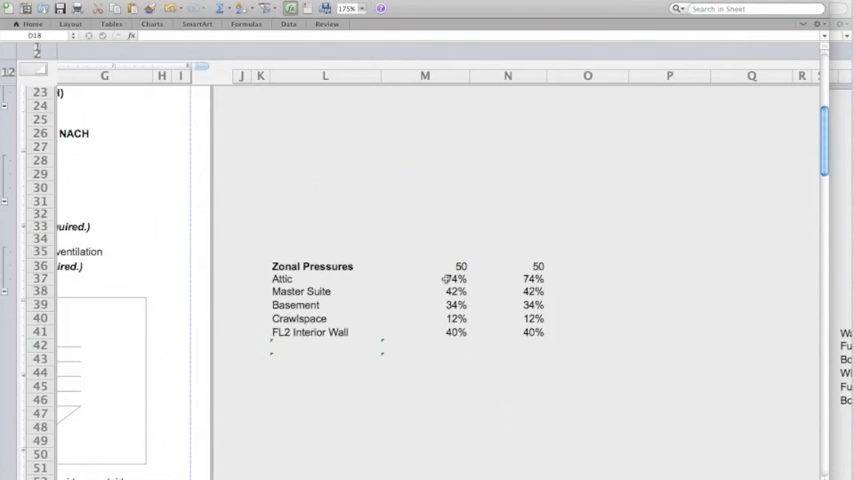
pyautogui.moveTo(450, 290)
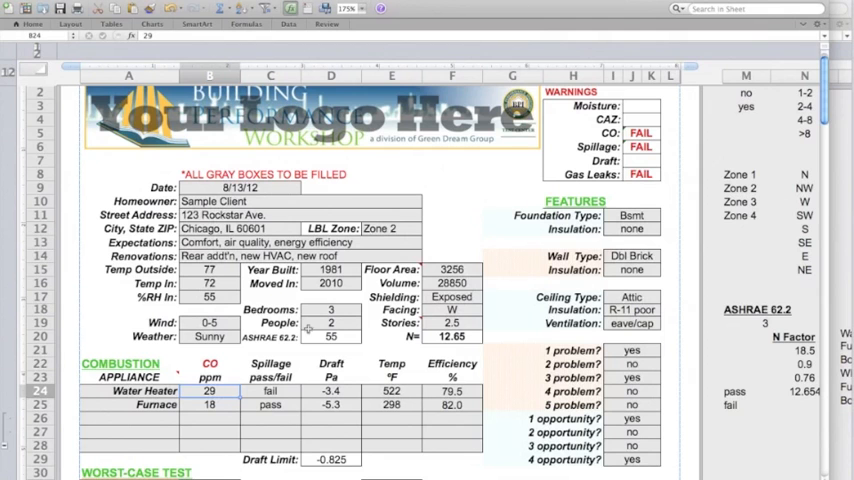
# Step: Scroll the field data sheet to the ZONAL PR w/ Blower Door readings (Attic 37, Master Suite 21, Basement 17, Crawlspace 6 Pa)
pyautogui.scroll(-3)
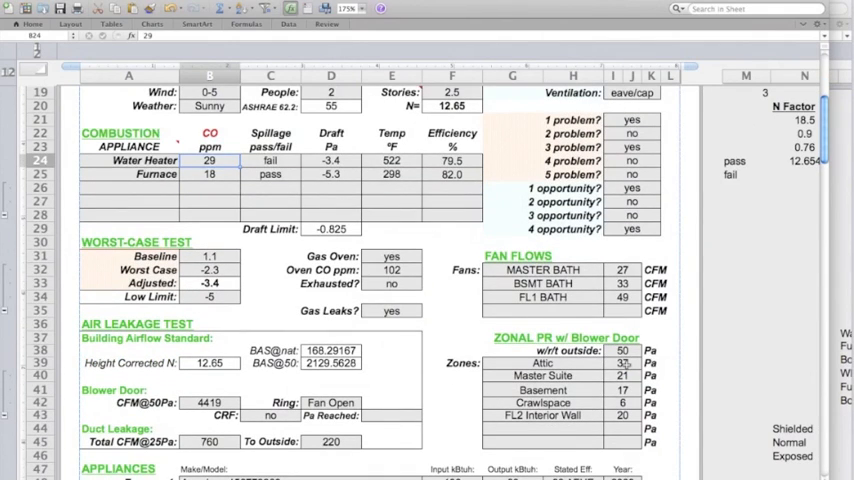
pyautogui.moveTo(625, 370)
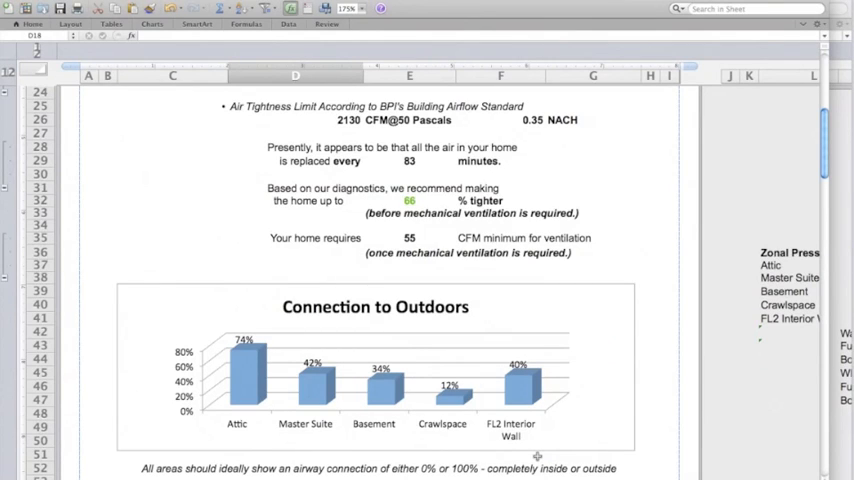
pyautogui.moveTo(450, 388)
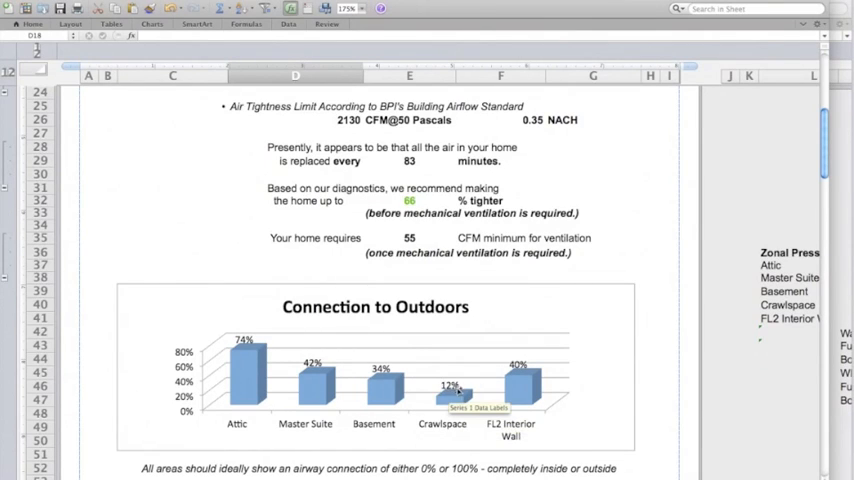
pyautogui.moveTo(510, 418)
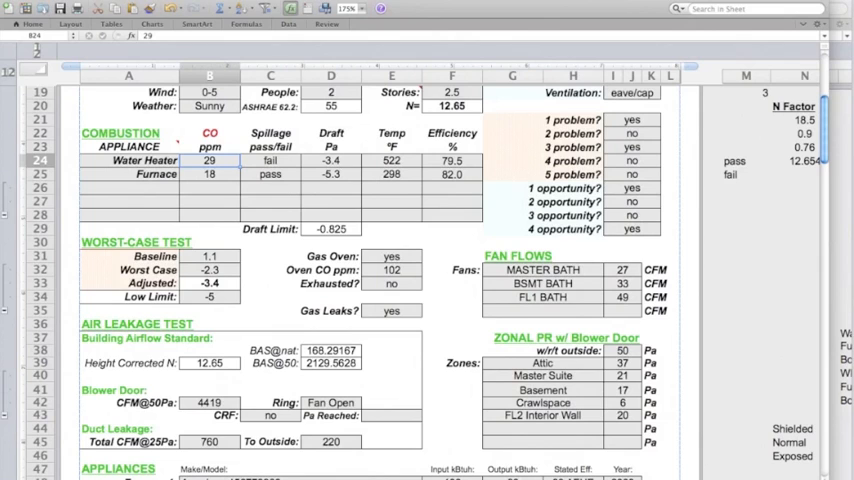
# Step: Scroll the field data form back to its top with client, house and combustion details
pyautogui.scroll(3)
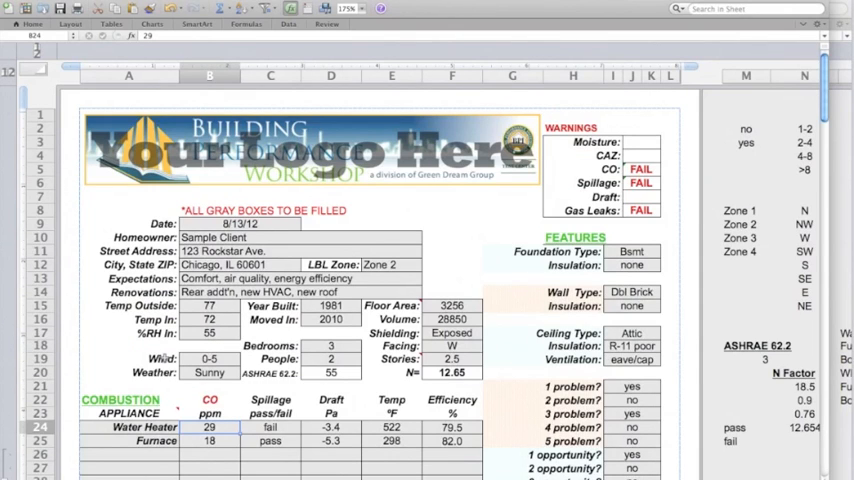